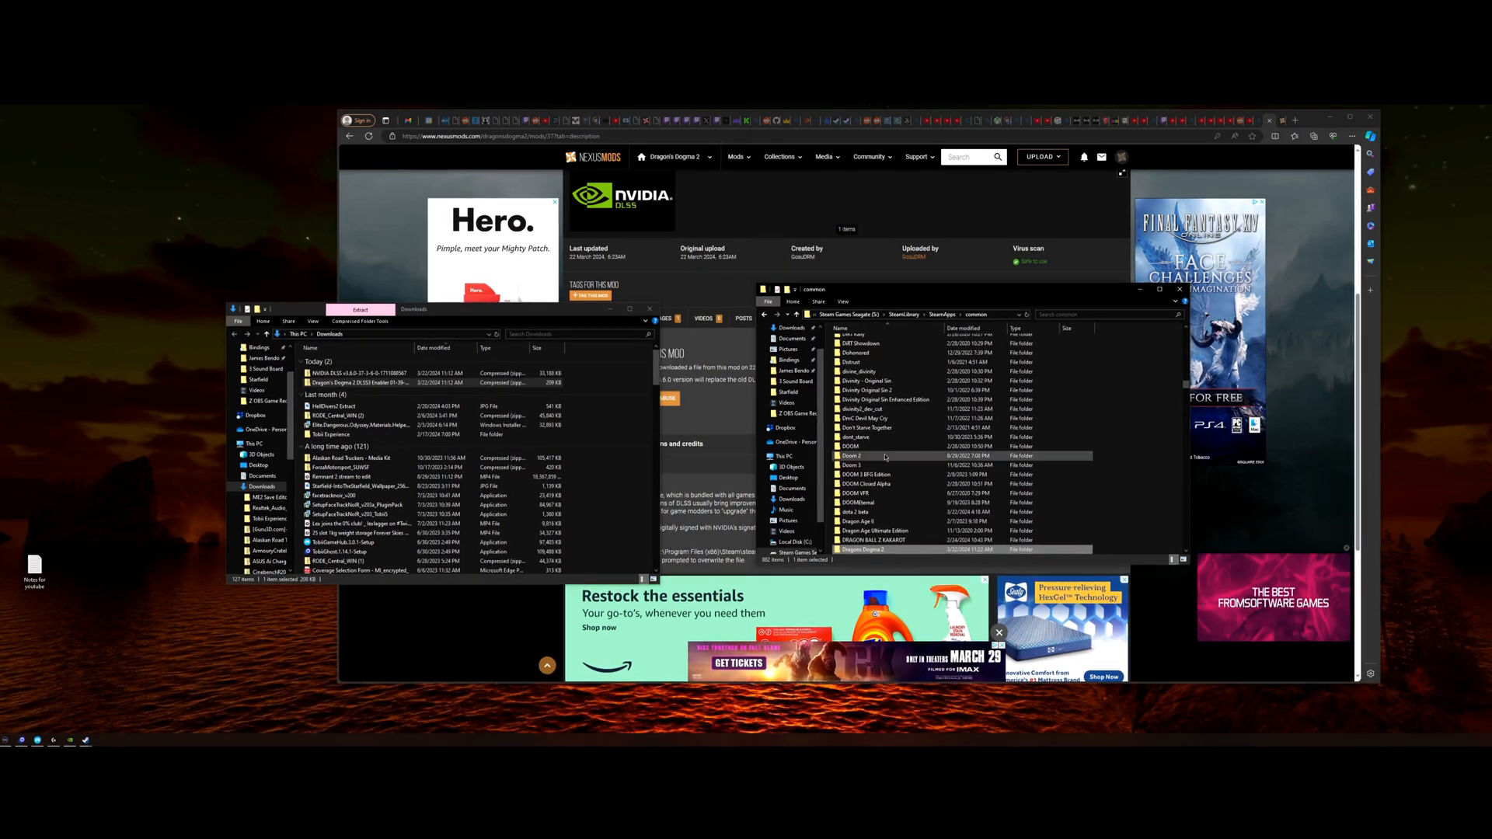
# Scroll the Steam common folder and open the Dragon's Dogma 2 folder
pyautogui.scroll(-3)
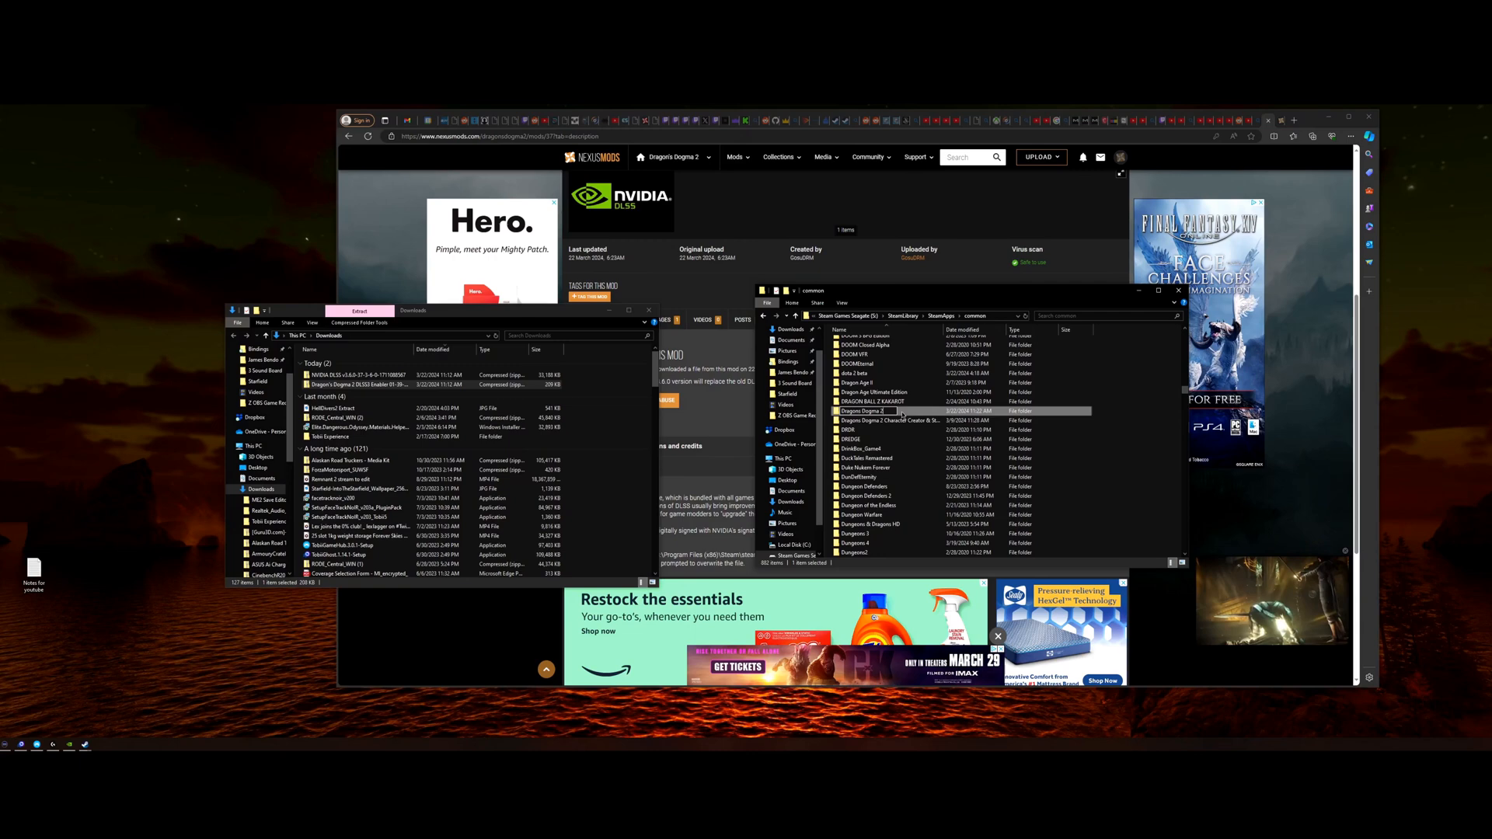
pyautogui.doubleClick(862, 411)
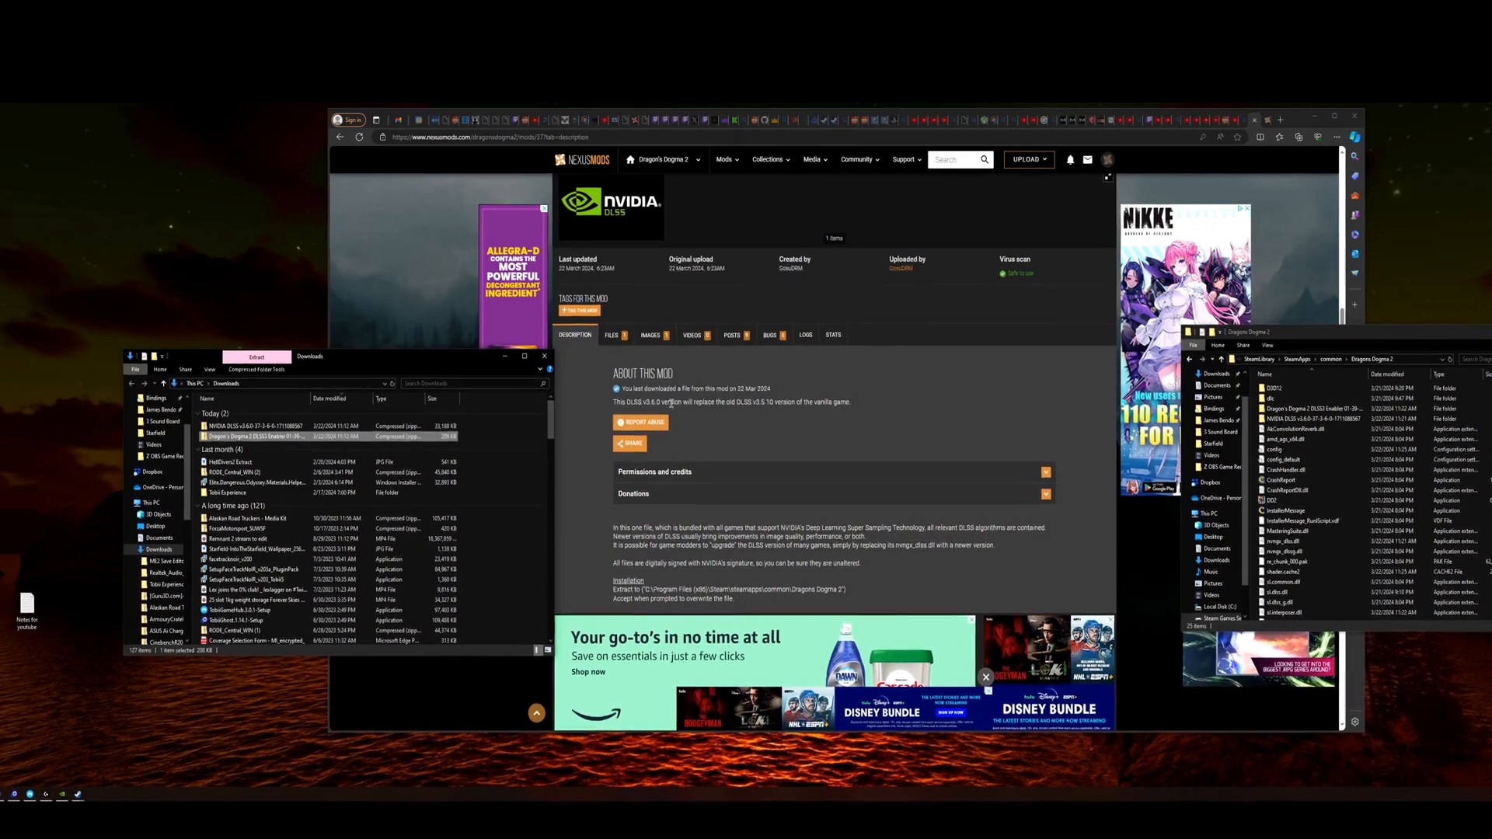
# Scroll through the DLSS v3.6.0 mod's installation instructions on Nexus Mods
pyautogui.scroll(-3)
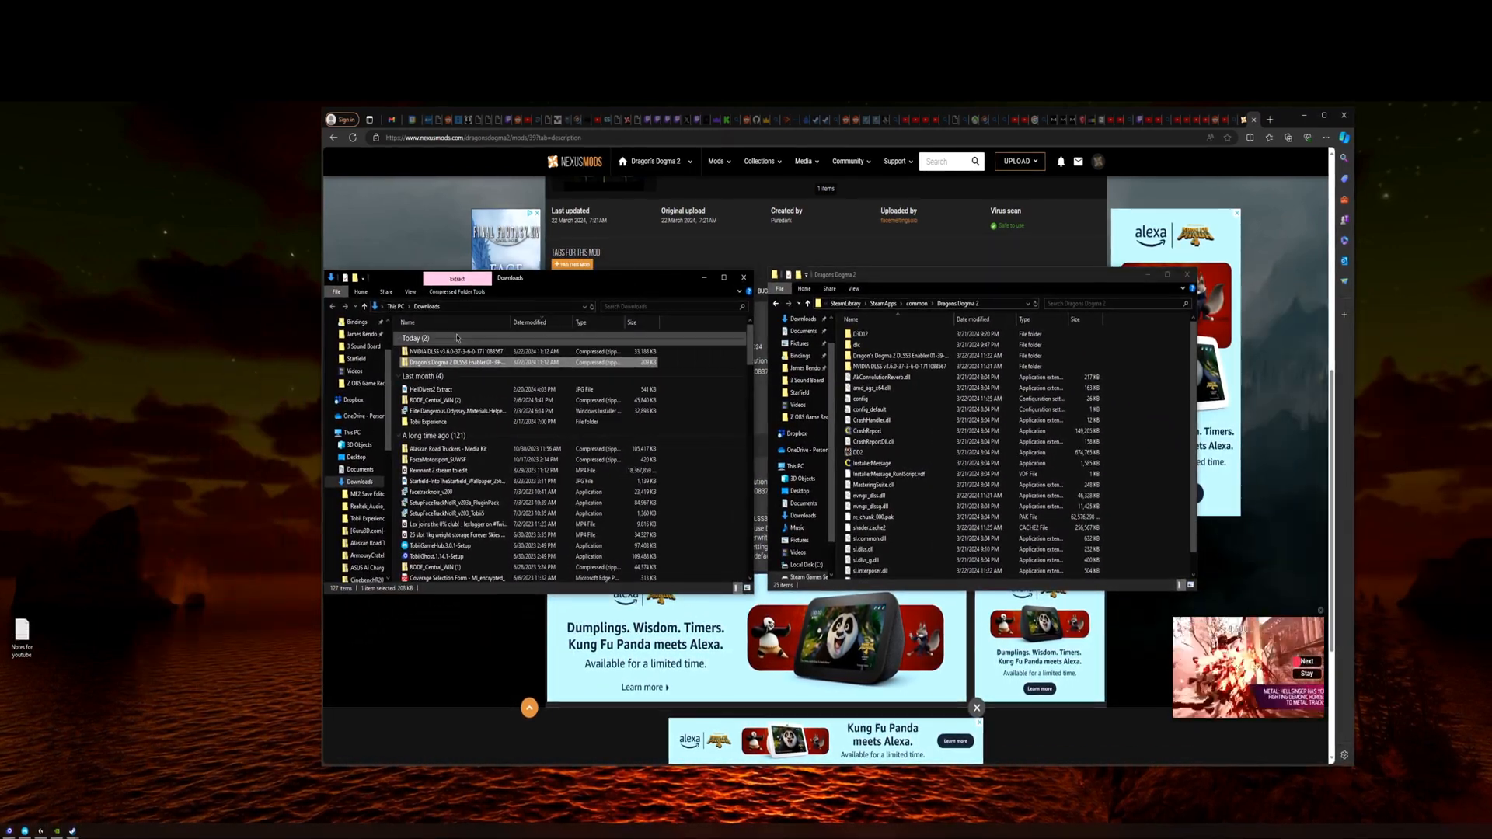
# Drag the NVIDIA DLSS and DLSS3 Enabler zips from Downloads into the Dragon's Dogma 2 folder
pyautogui.moveTo(456, 362); pyautogui.dragTo(523, 366)
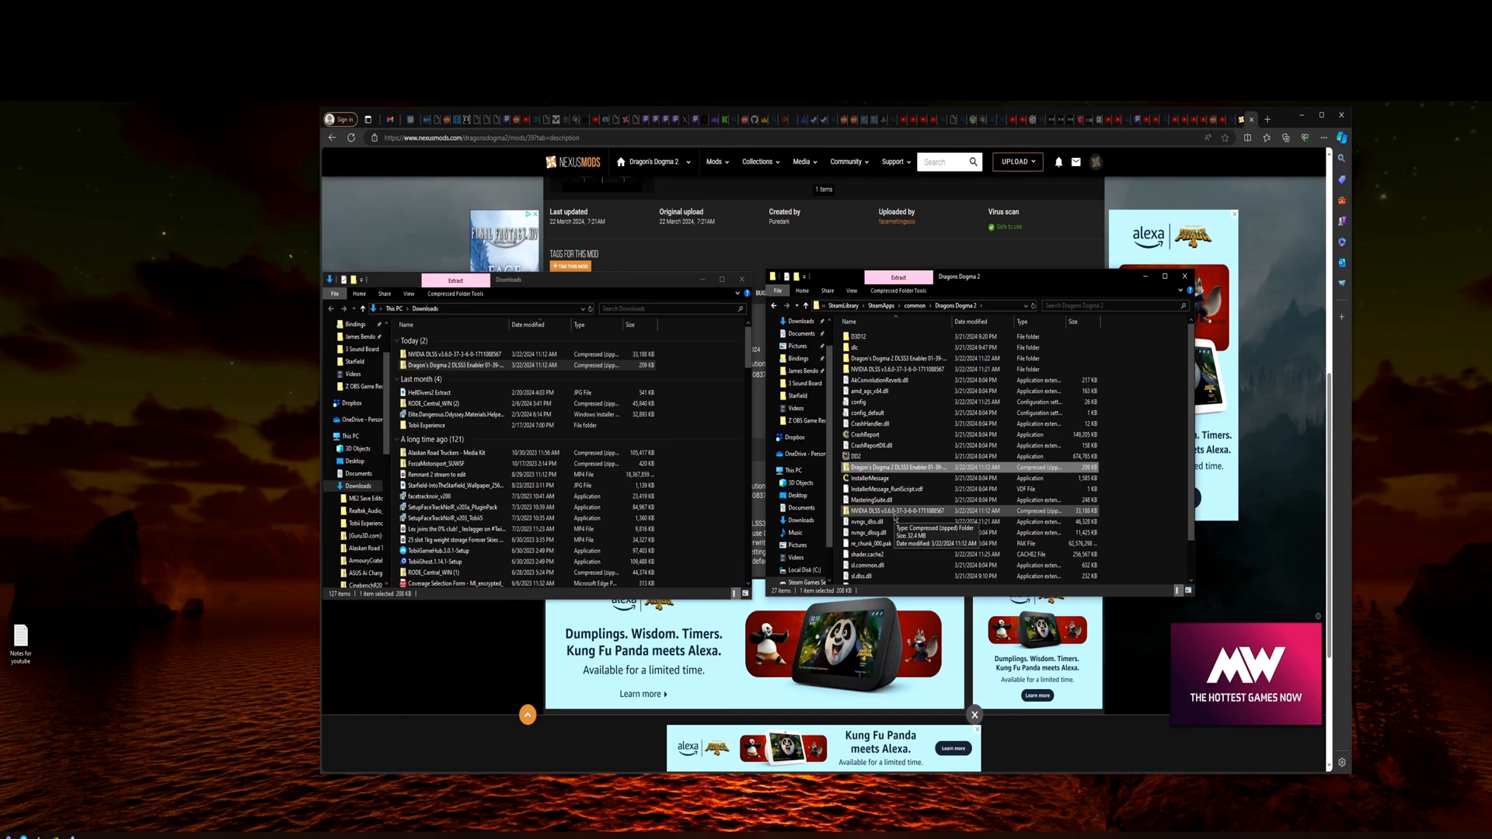
# Extract the NVIDIA DLSS zip in the game folder, replacing the existing nvngx_dlss.dll
pyautogui.rightClick(894, 510)
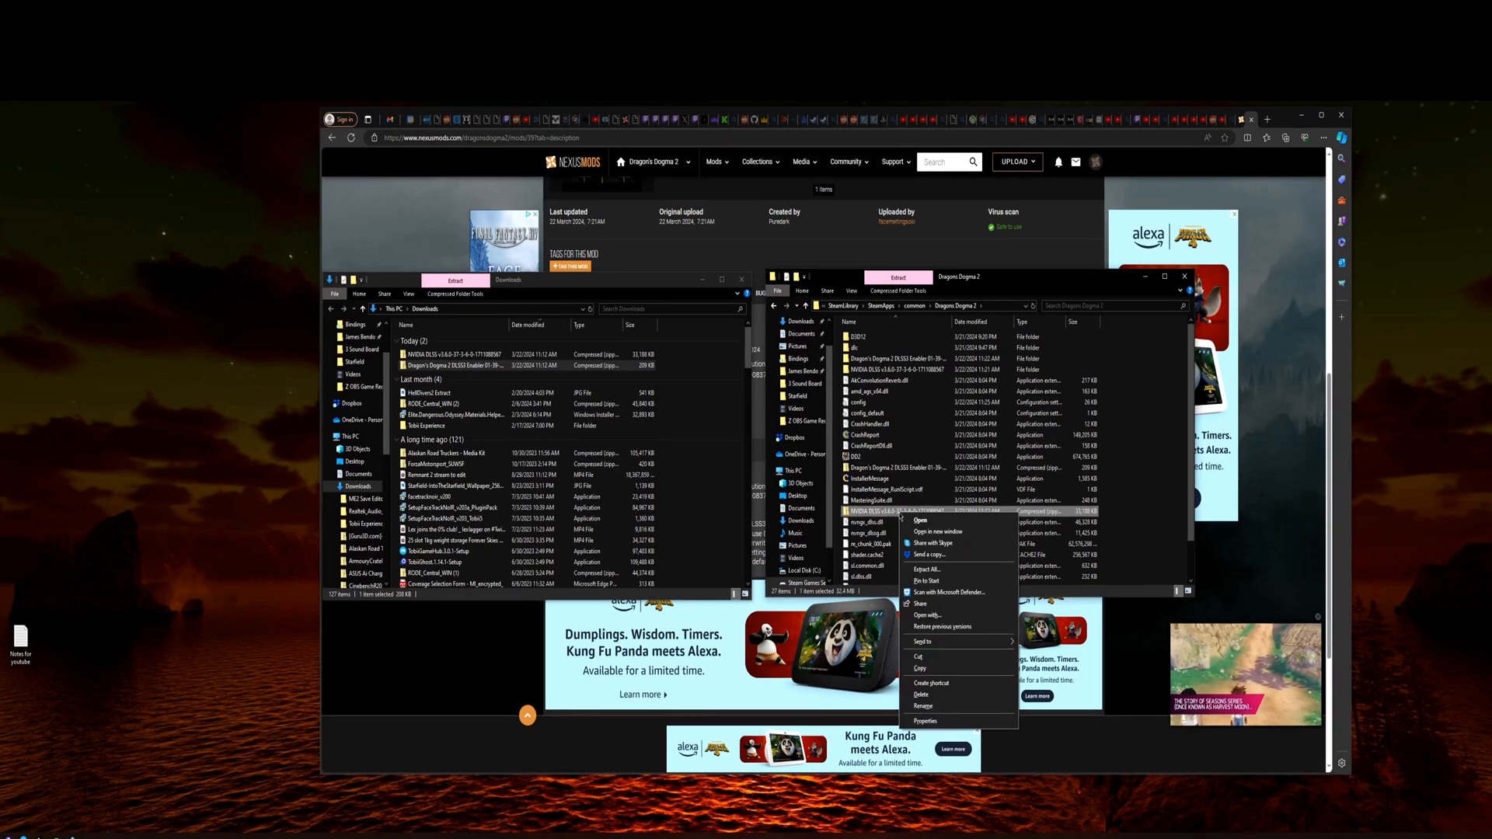
pyautogui.click(925, 569)
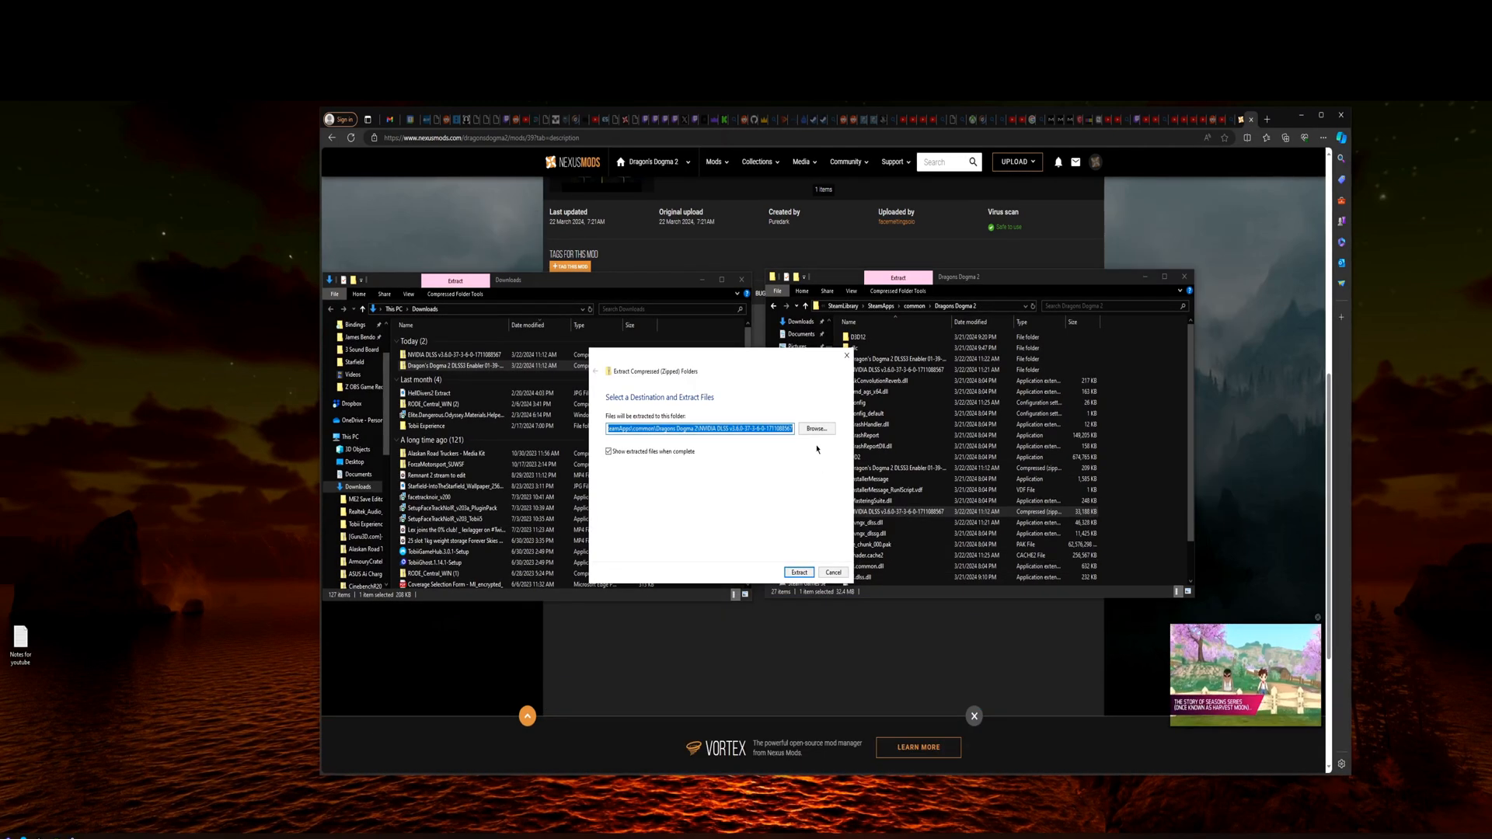
pyautogui.click(799, 572)
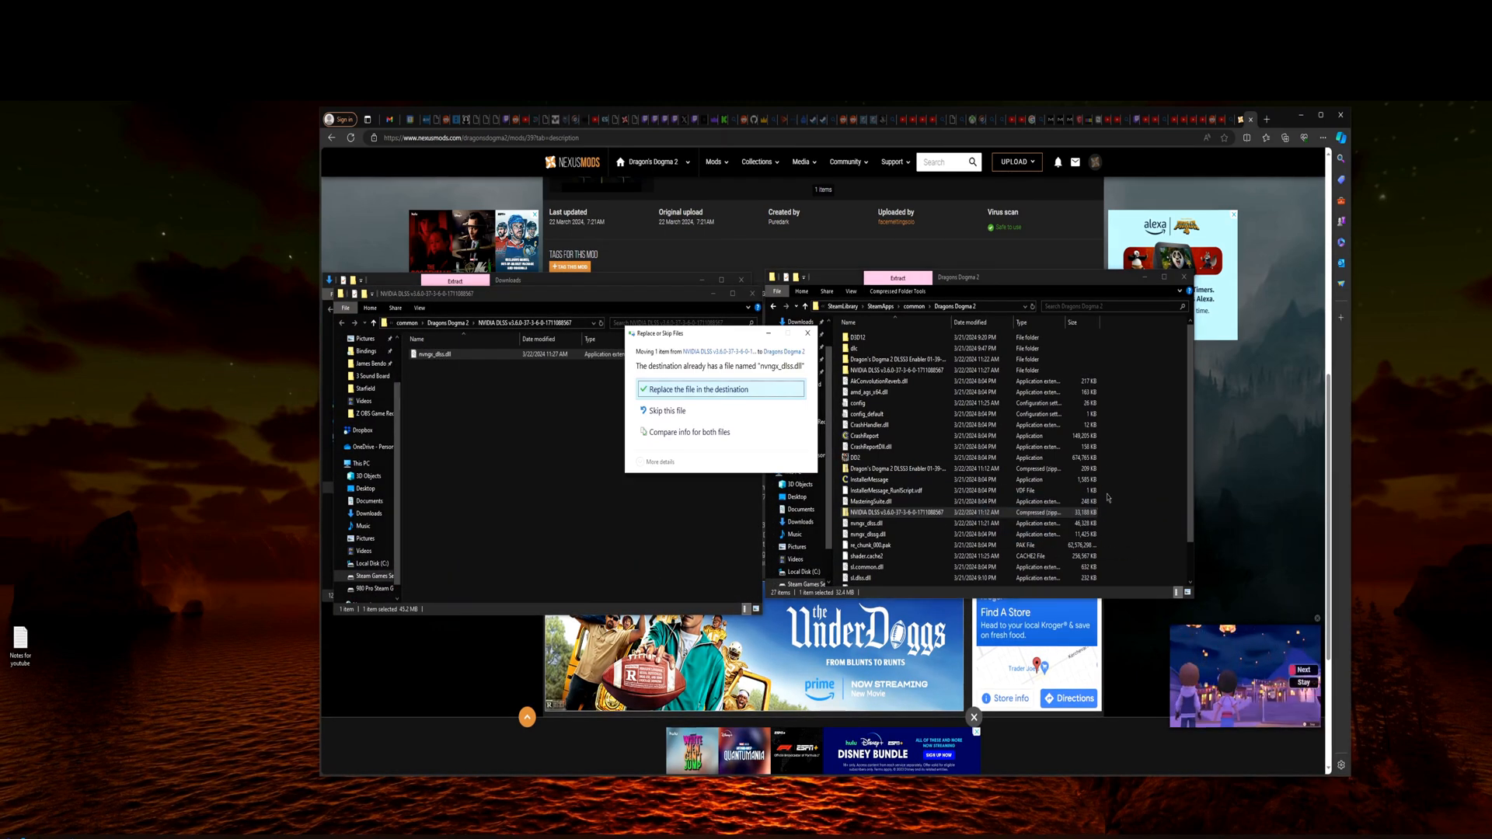
pyautogui.click(720, 389)
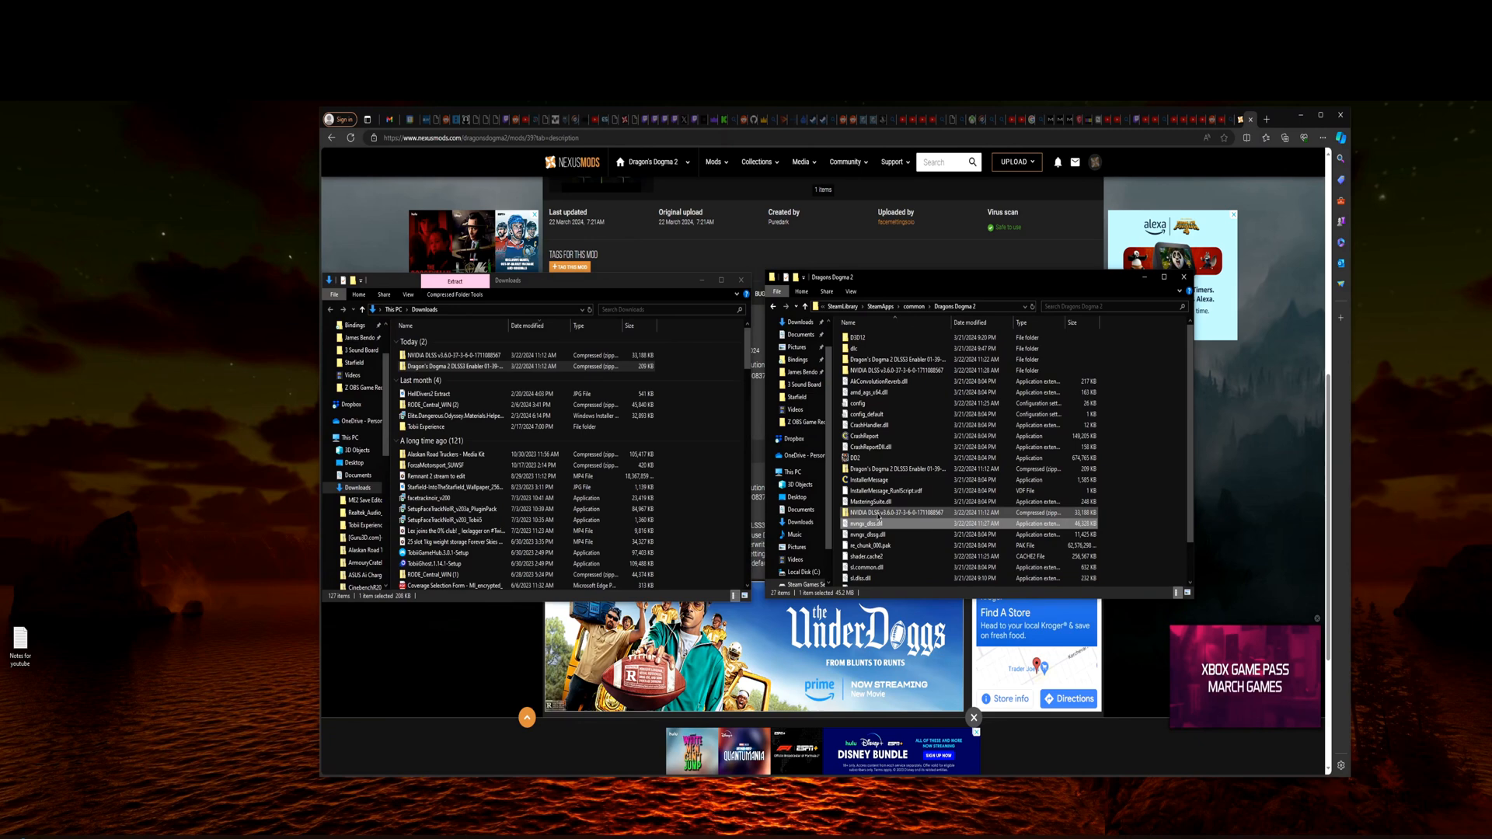
# Delete the NVIDIA DLSS zip and select the DLSS3 Enabler zip
pyautogui.rightClick(894, 512)
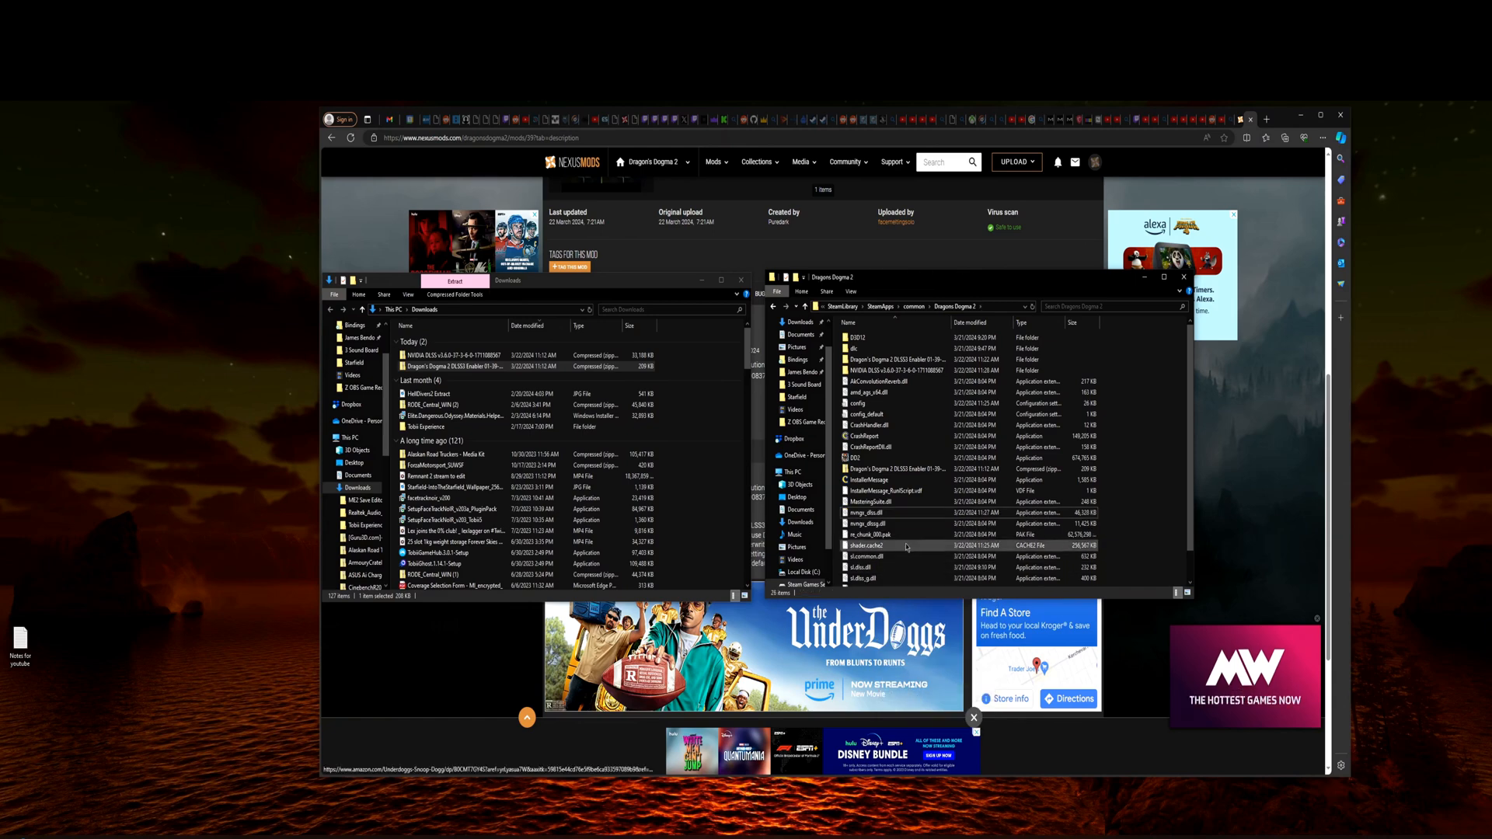
pyautogui.click(894, 468)
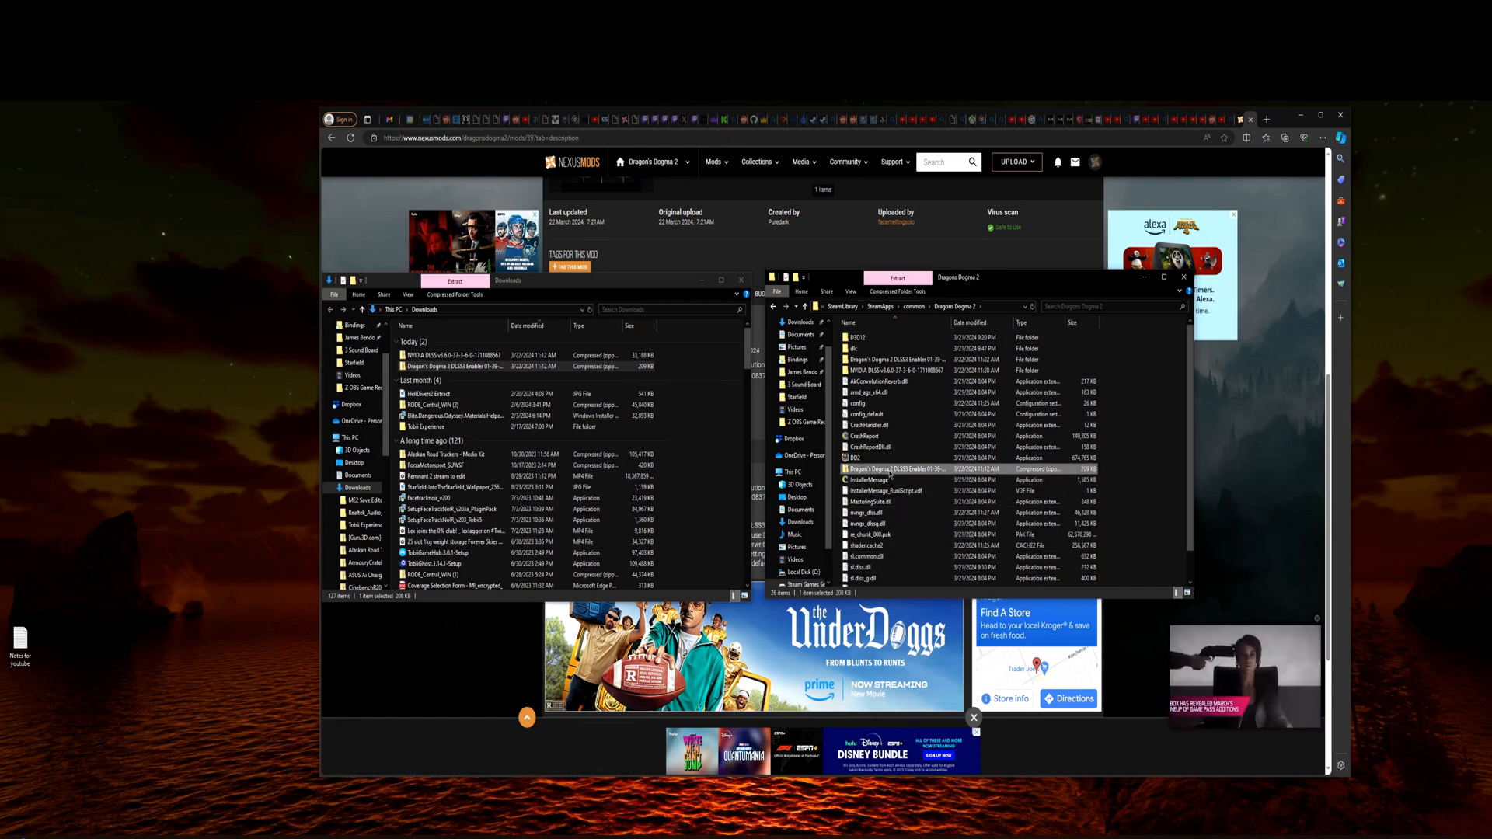
pyautogui.moveTo(899, 468)
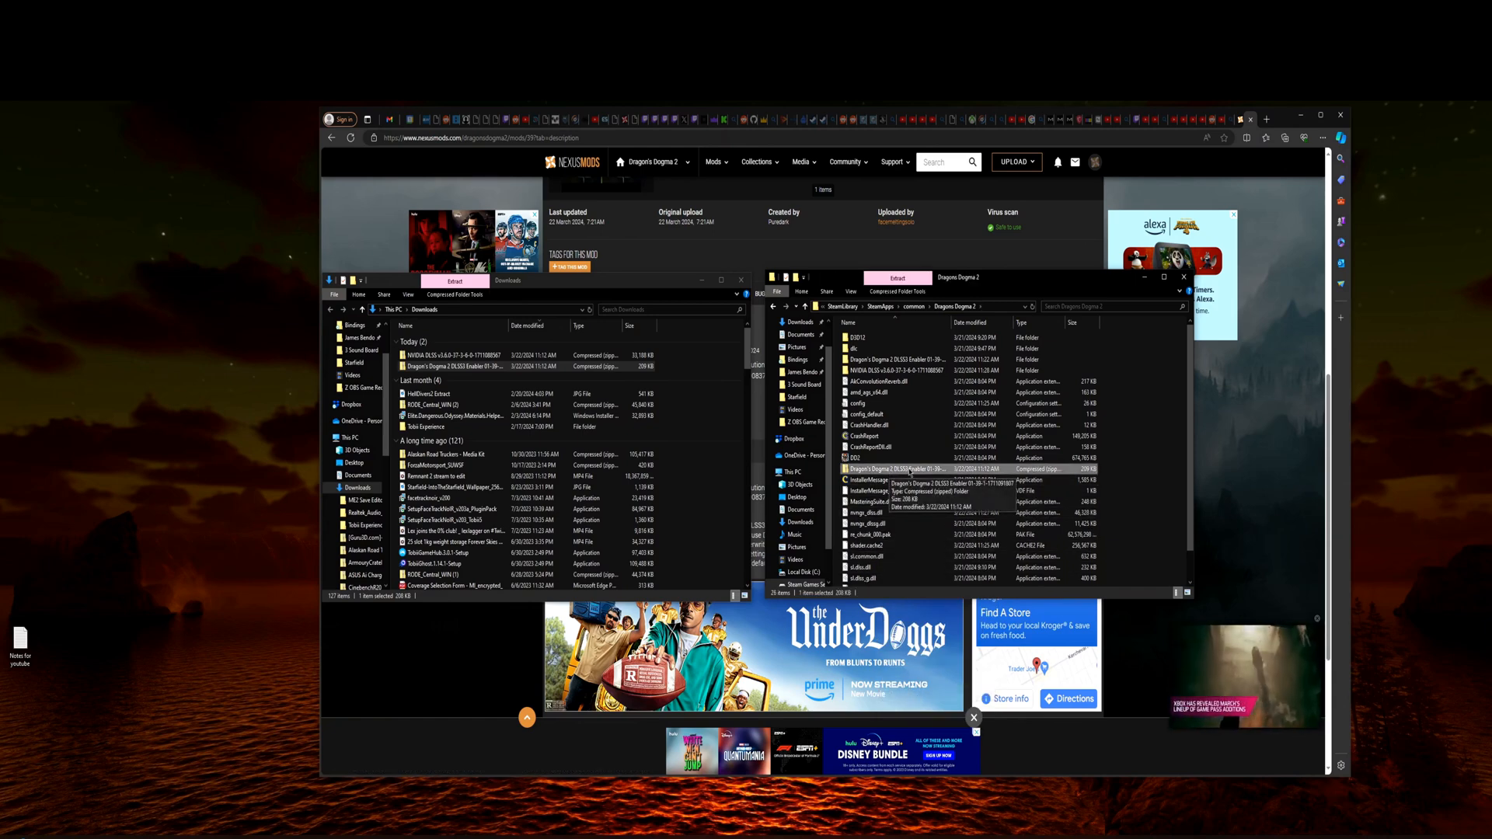
# Extract the DLSS3 Enabler zip, replace the existing file, and close the extracted folder
pyautogui.rightClick(903, 468)
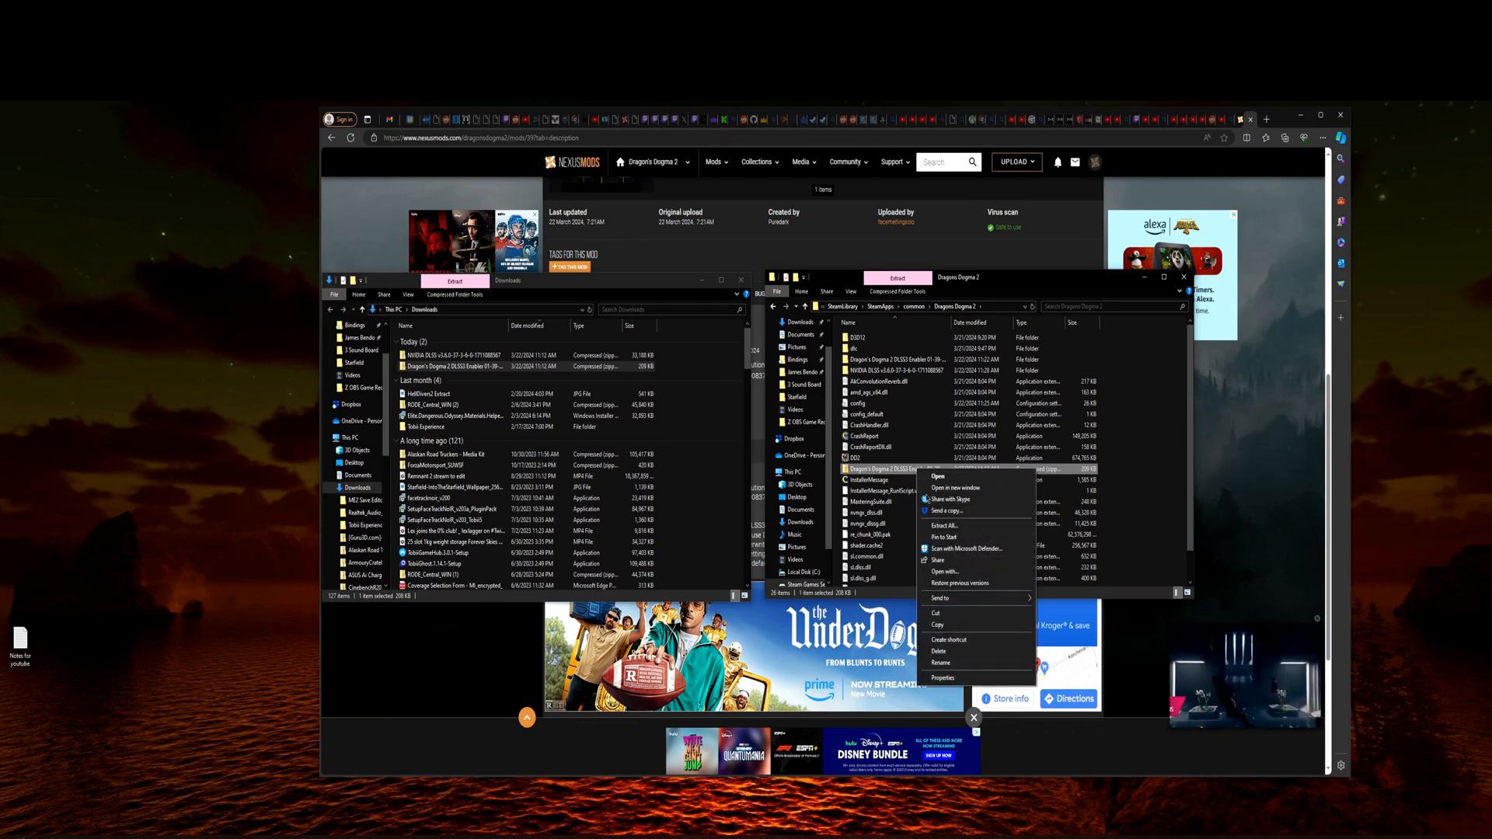
pyautogui.click(943, 525)
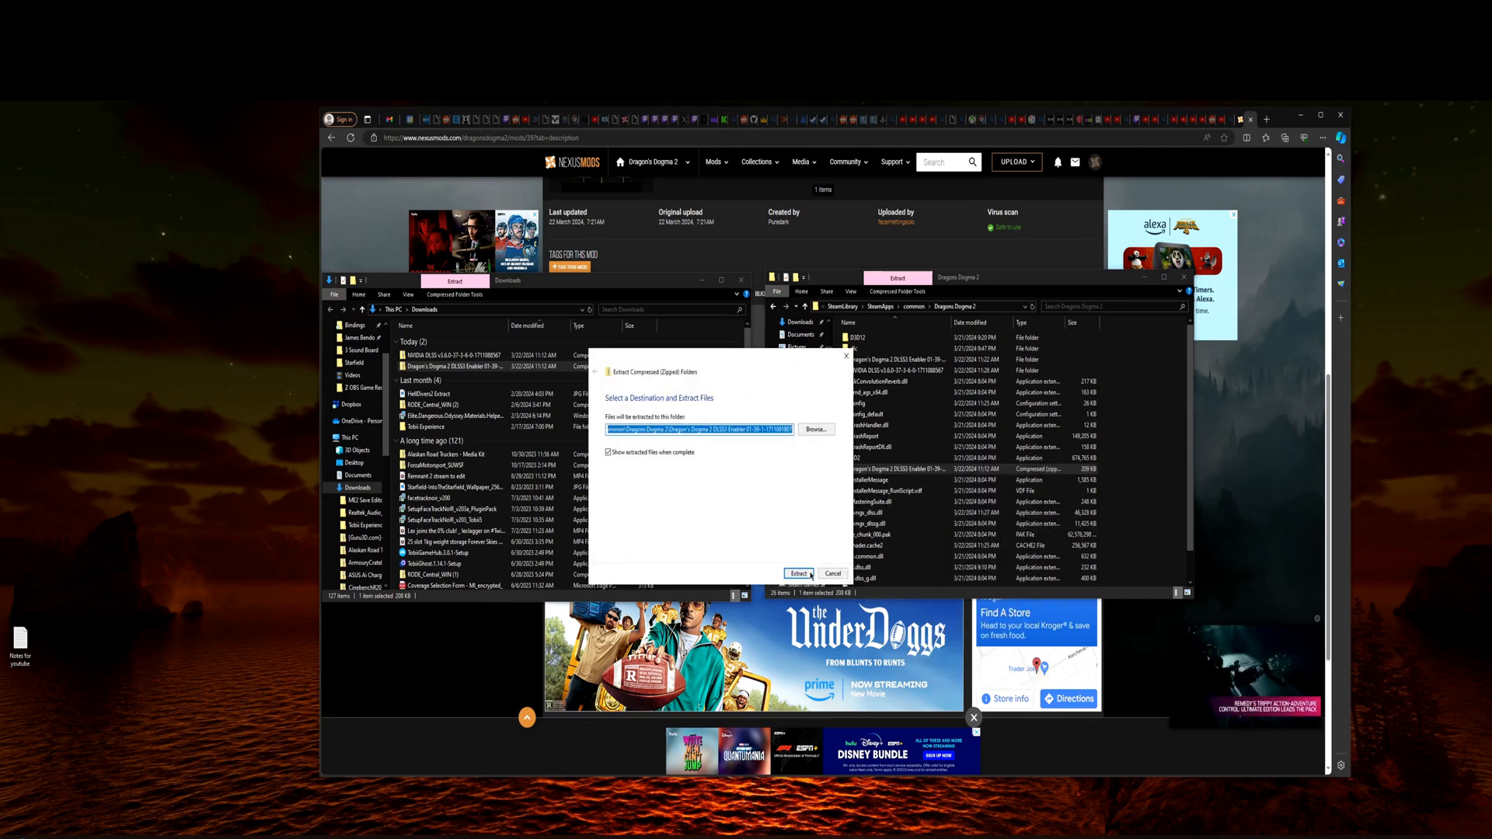
pyautogui.click(794, 574)
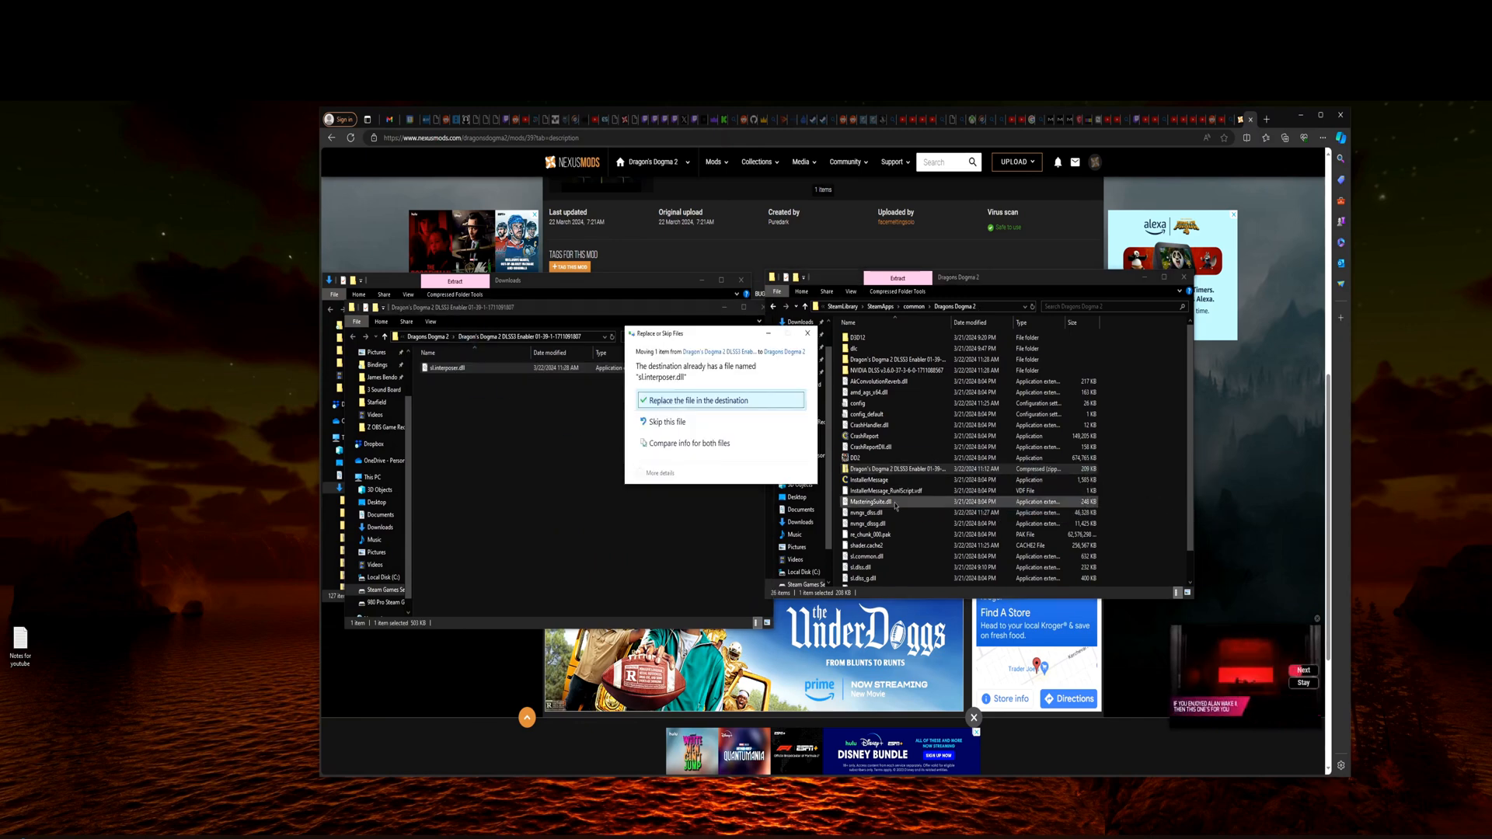
pyautogui.click(696, 400)
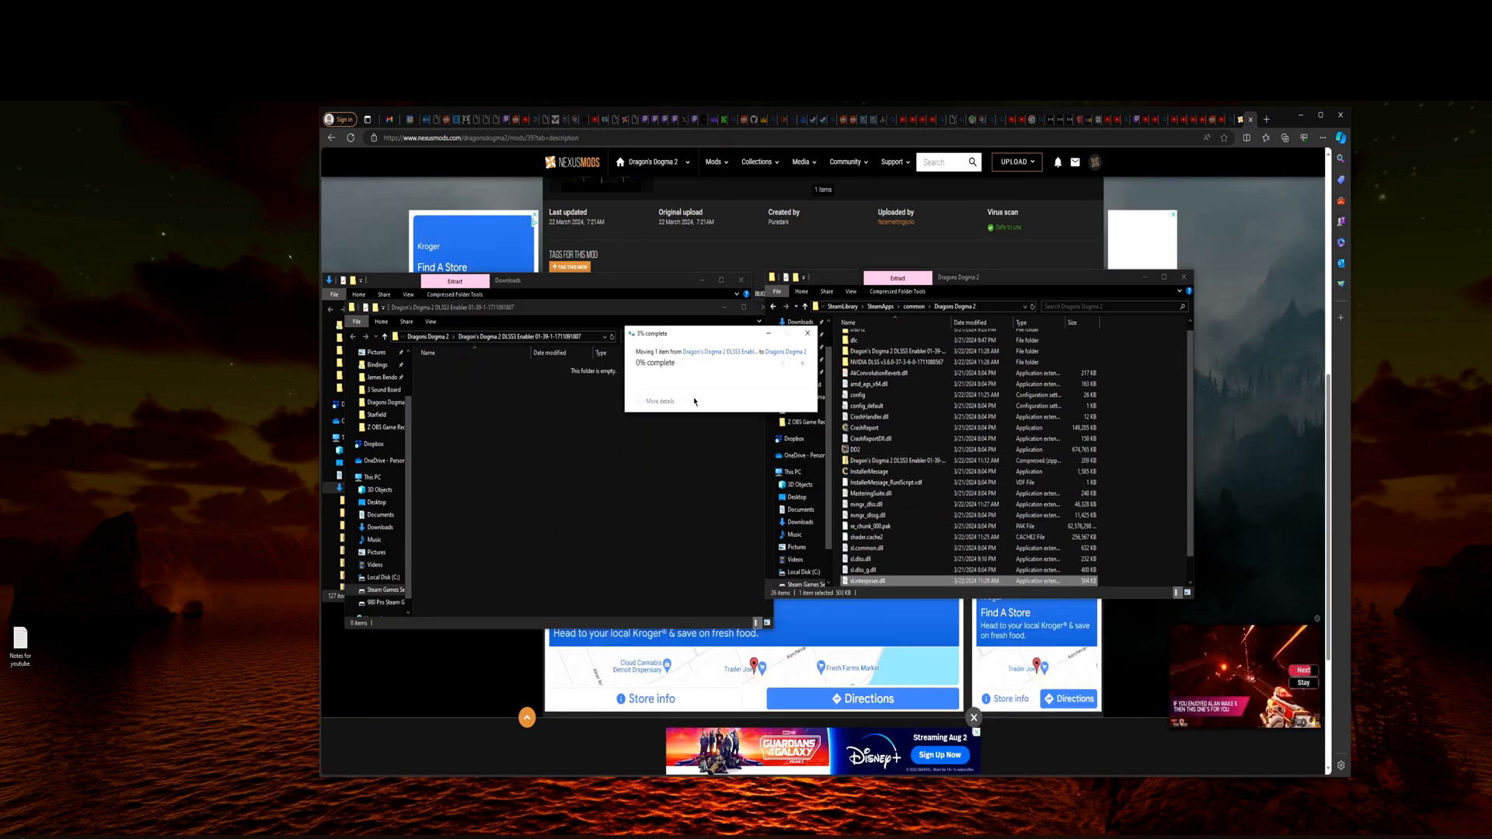
pyautogui.click(806, 333)
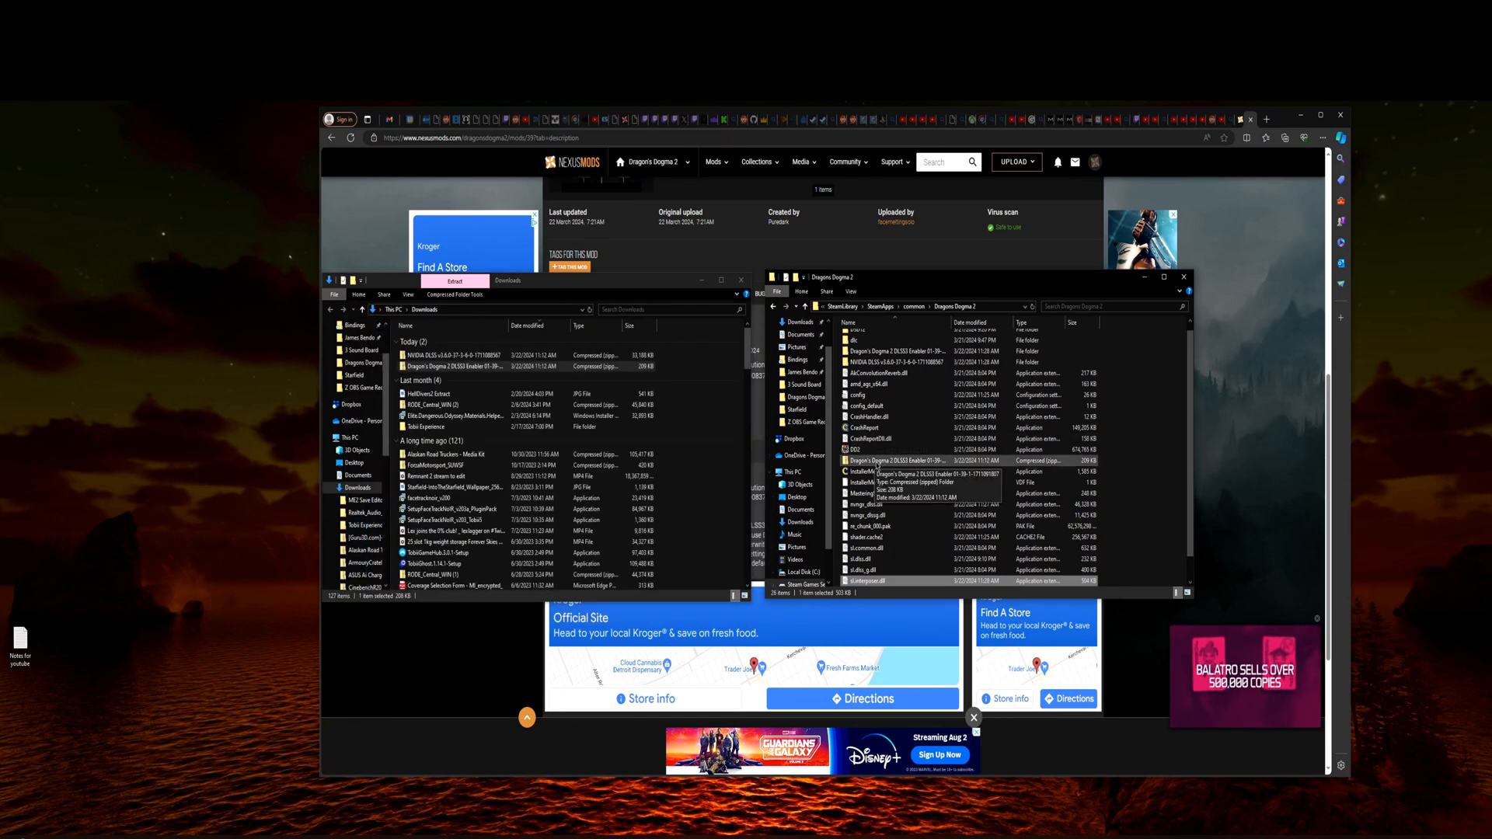
pyautogui.rightClick(873, 460)
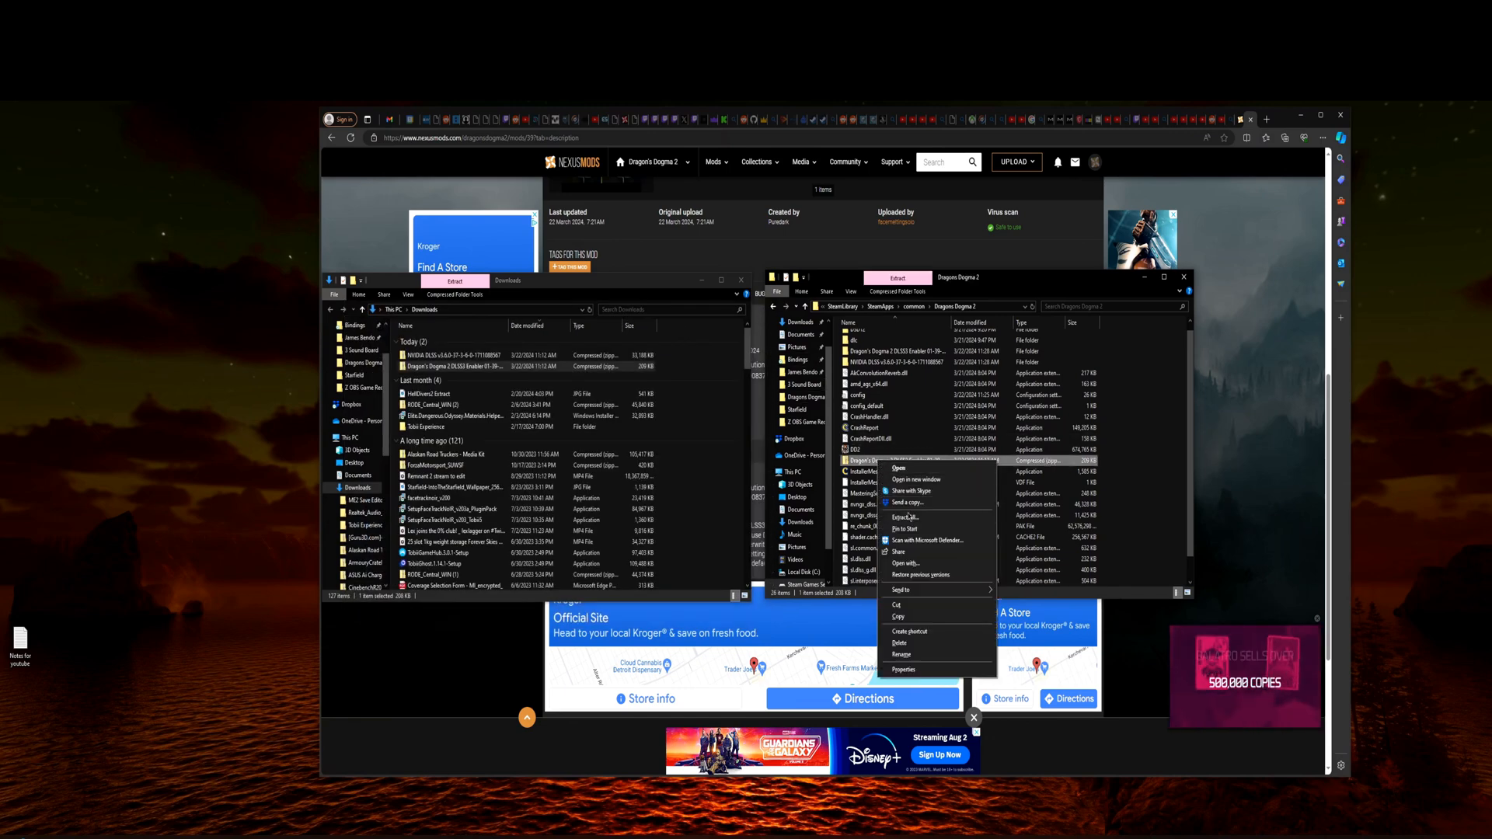